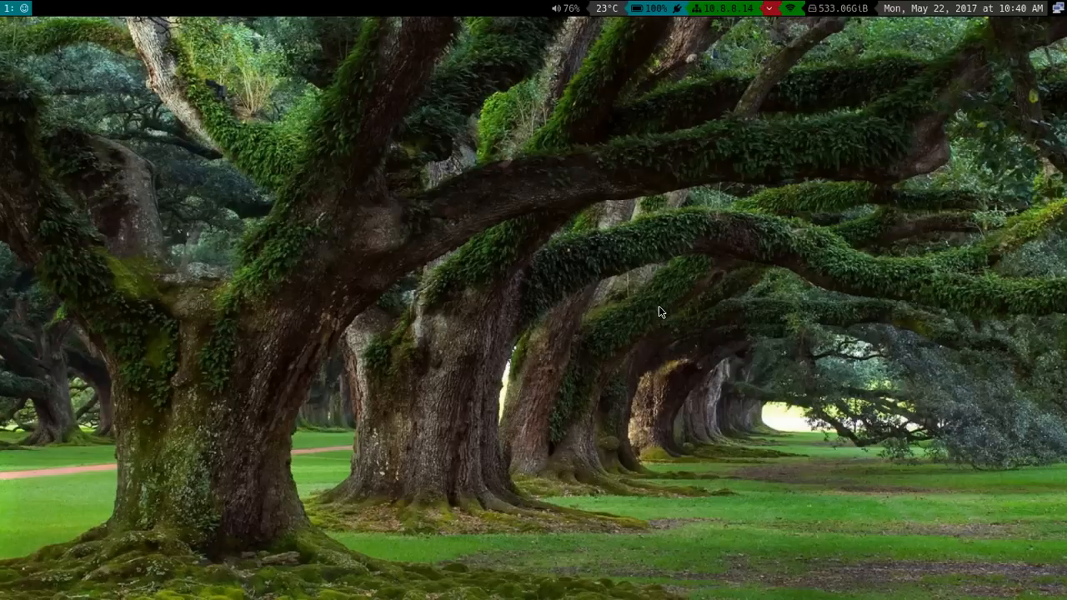
# - Launch a new terminal window with the Super+Return keybinding
pyautogui.press('super+Return')
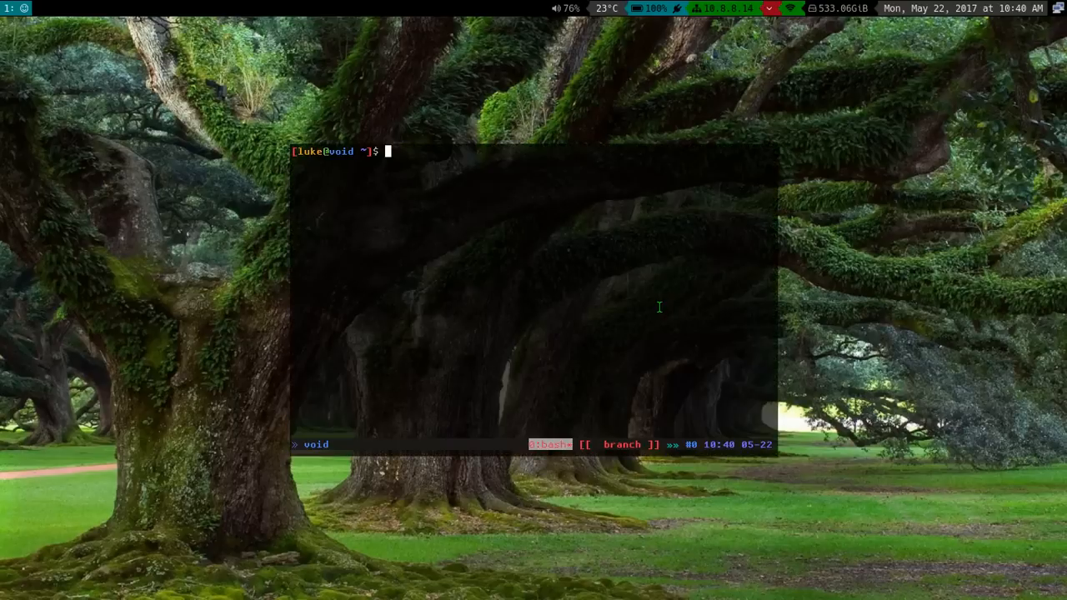
# - Run neofetch to show the Void Linux logo with kernel, CPU, memory and disk details
pyautogui.write('neofetch')
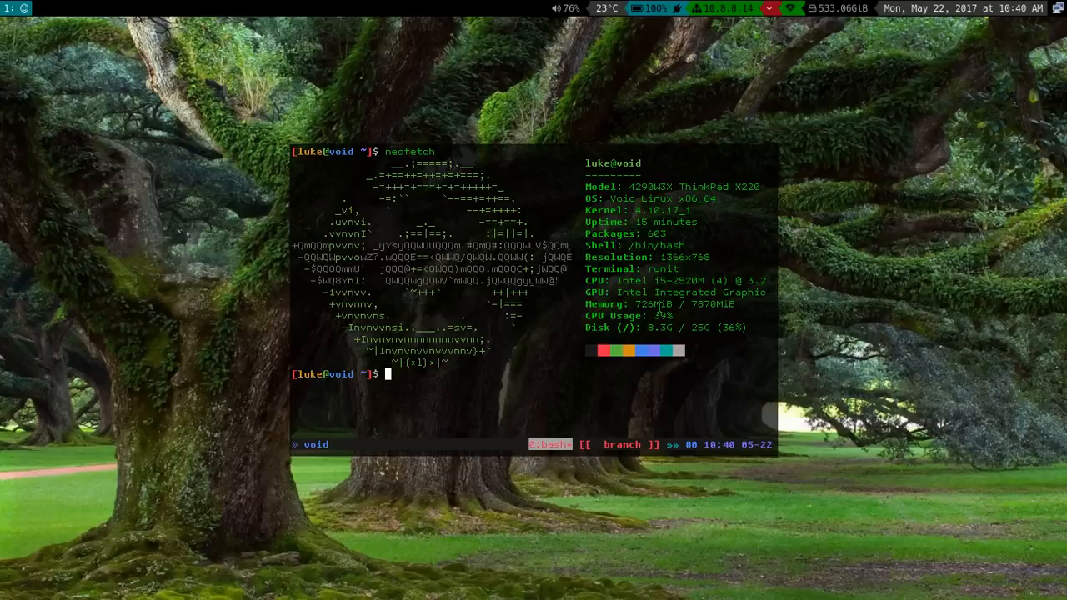
pyautogui.moveTo(733, 180)
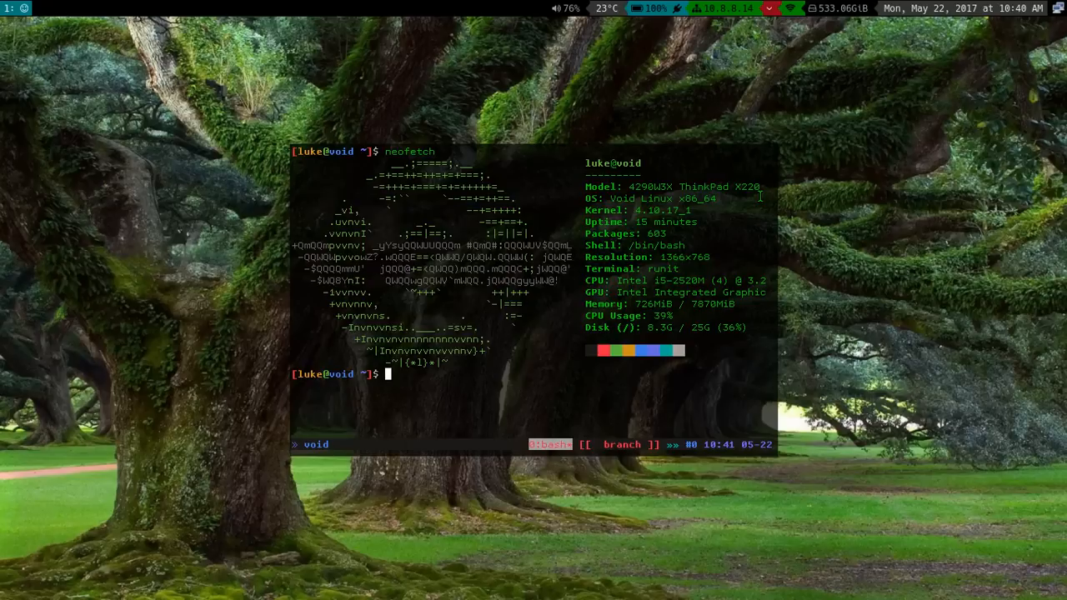
pyautogui.moveTo(746, 210)
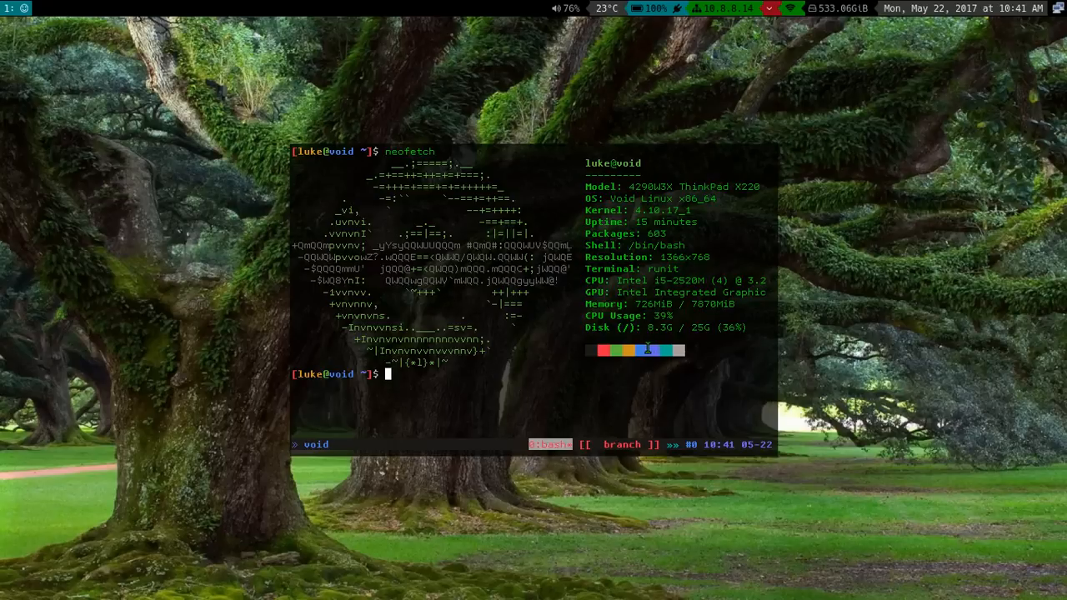
pyautogui.moveTo(640, 393)
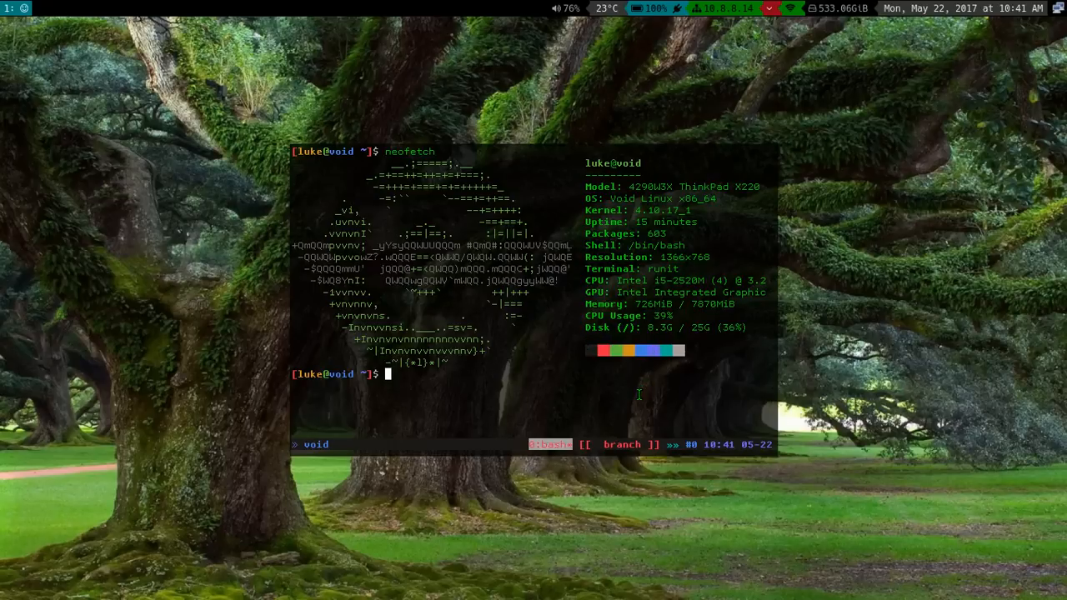
pyautogui.moveTo(686, 425)
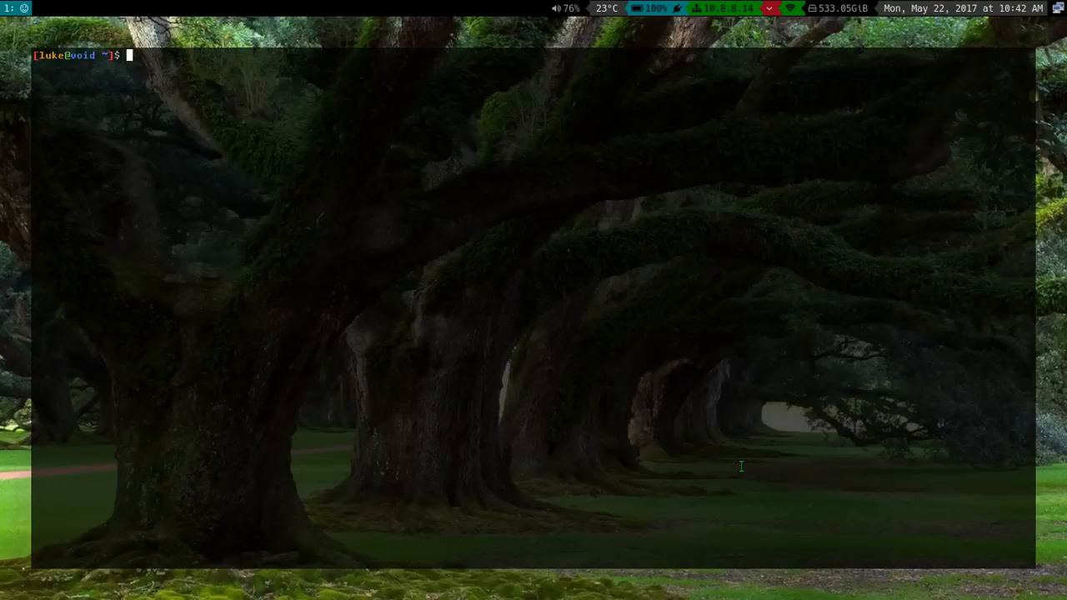
# - Run 'sudo systemctl enable NetworkManager', completing the service name by hand
pyautogui.write('sudo systemctl')
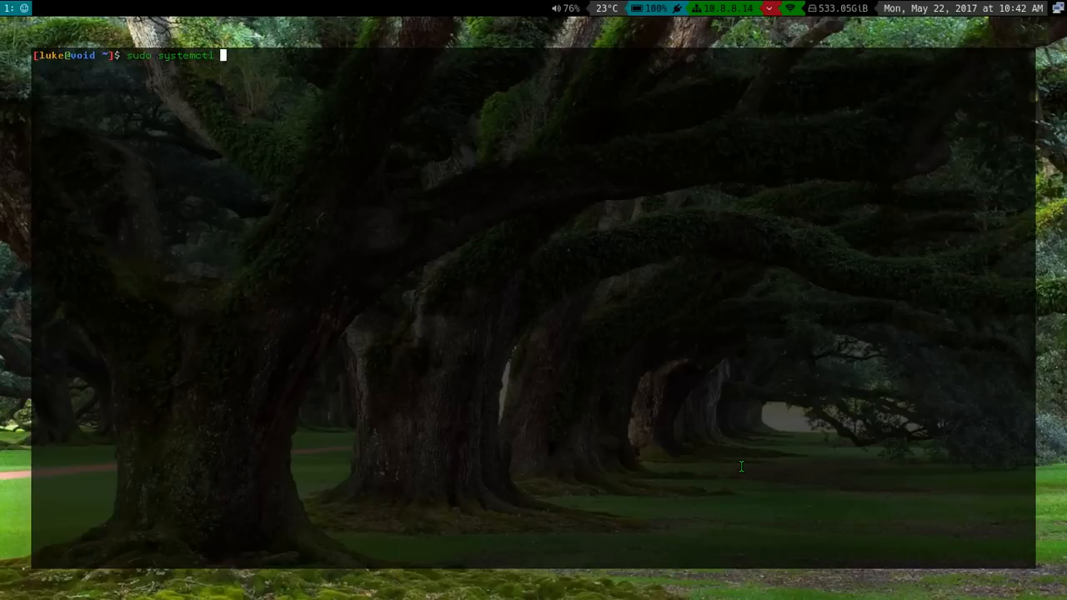
pyautogui.write('enable Network')
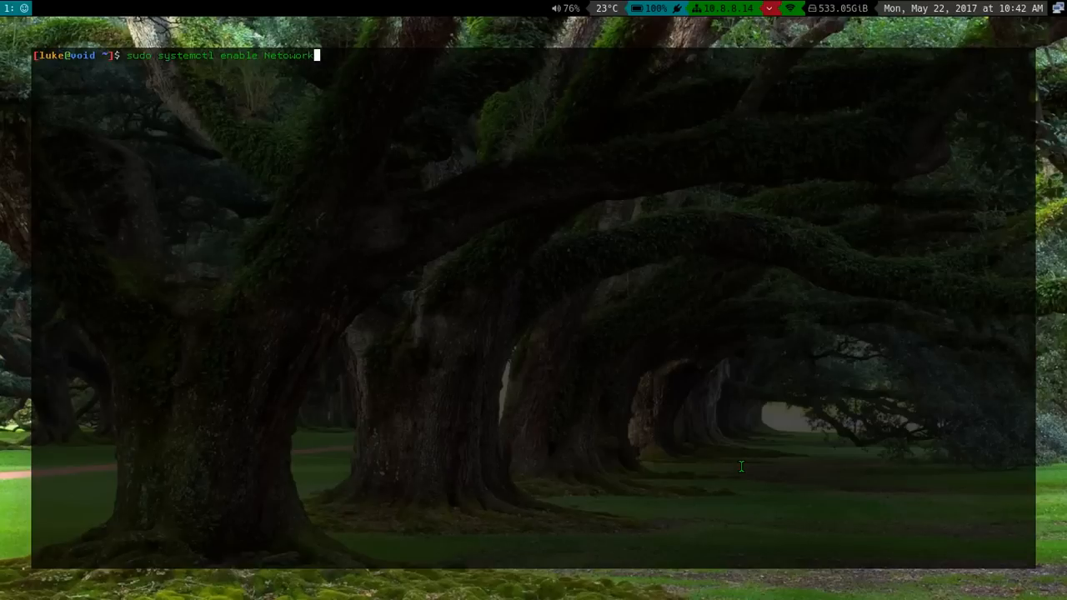
pyautogui.press('BackSpace')
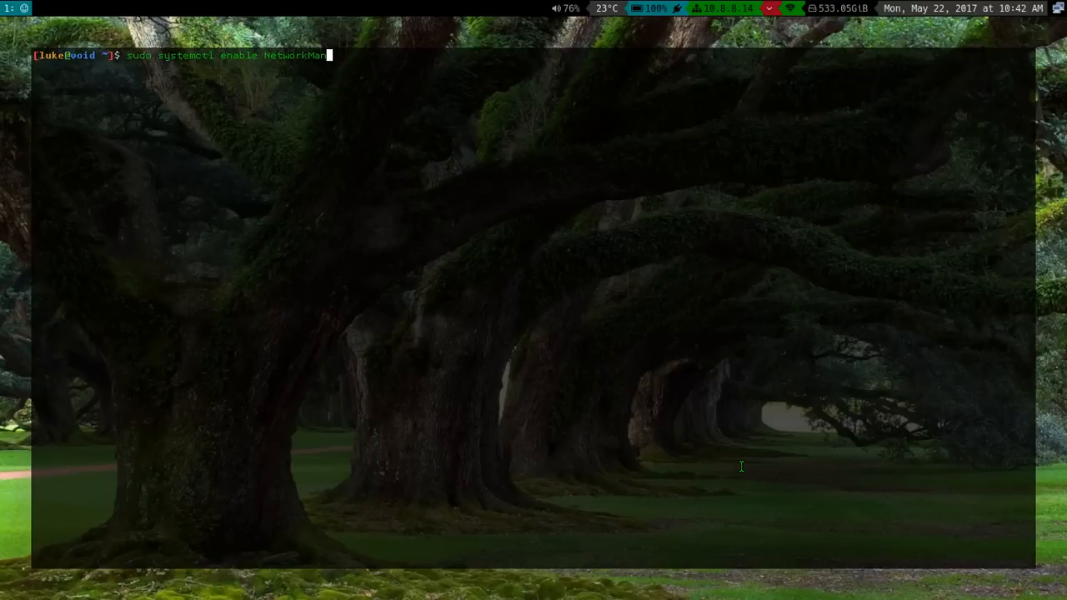
pyautogui.write('ager')
pyautogui.write('sudo ln ')
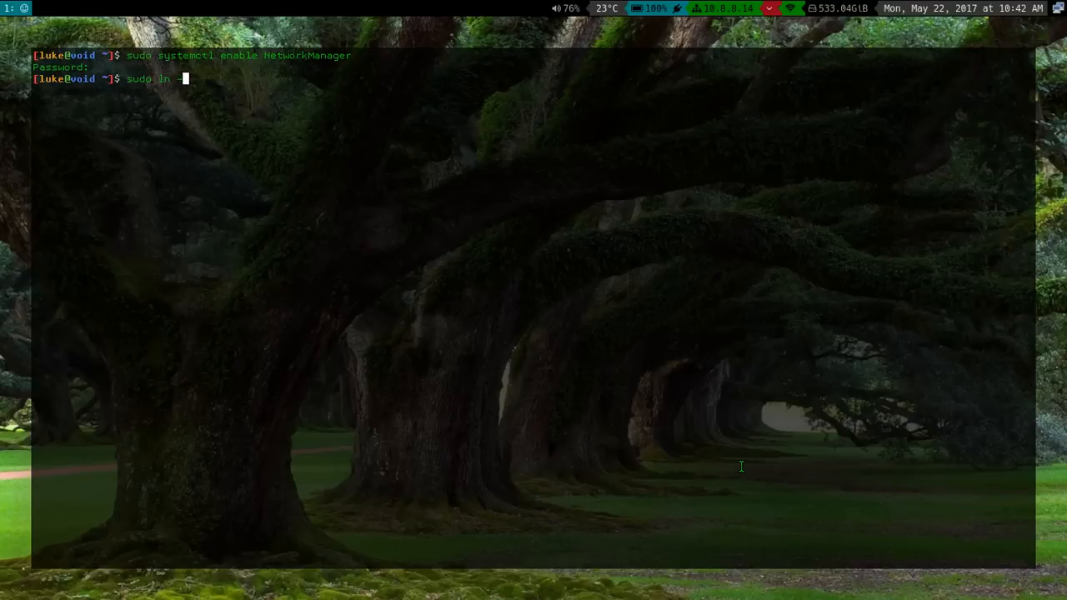
# - Build 'sudo ln -s /etc/sv/agetty-tty4', listing /etc/sv and completing the agetty-tty service name
pyautogui.write('-s')
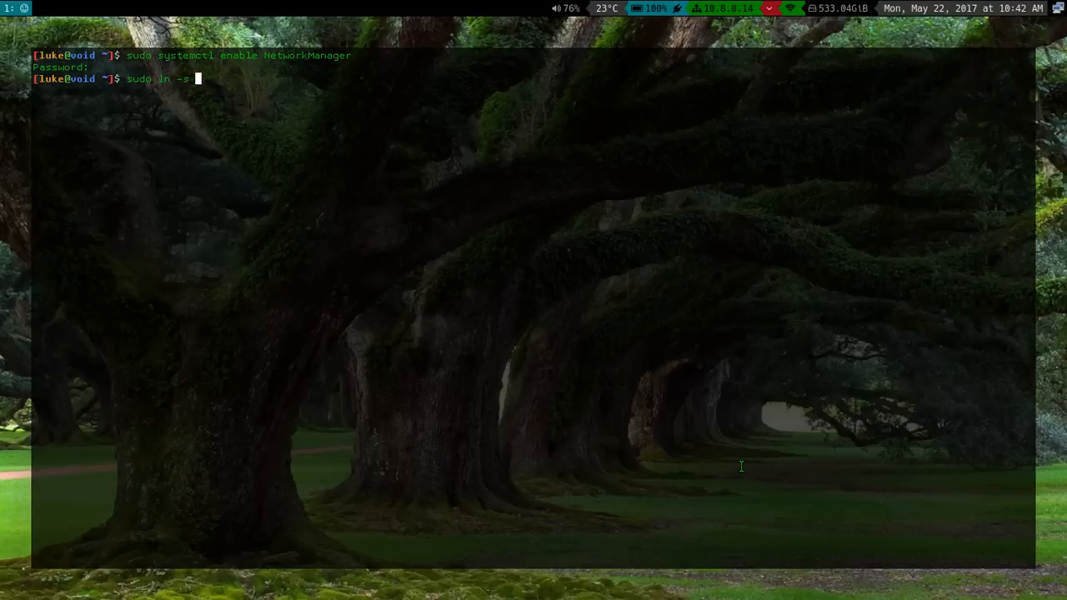
pyautogui.write('/etcv/')
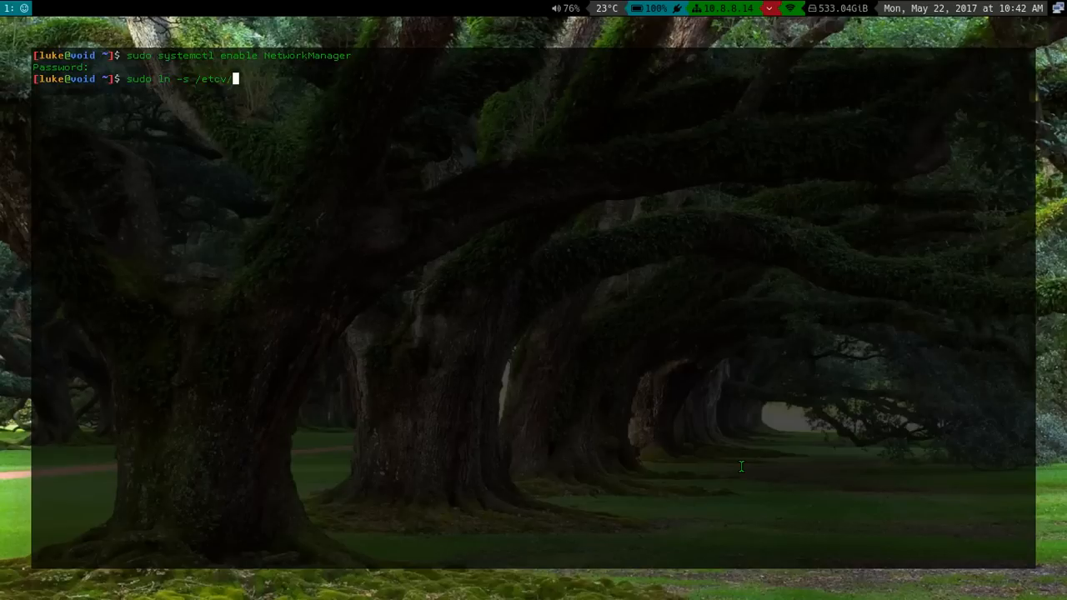
pyautogui.write('sv/')
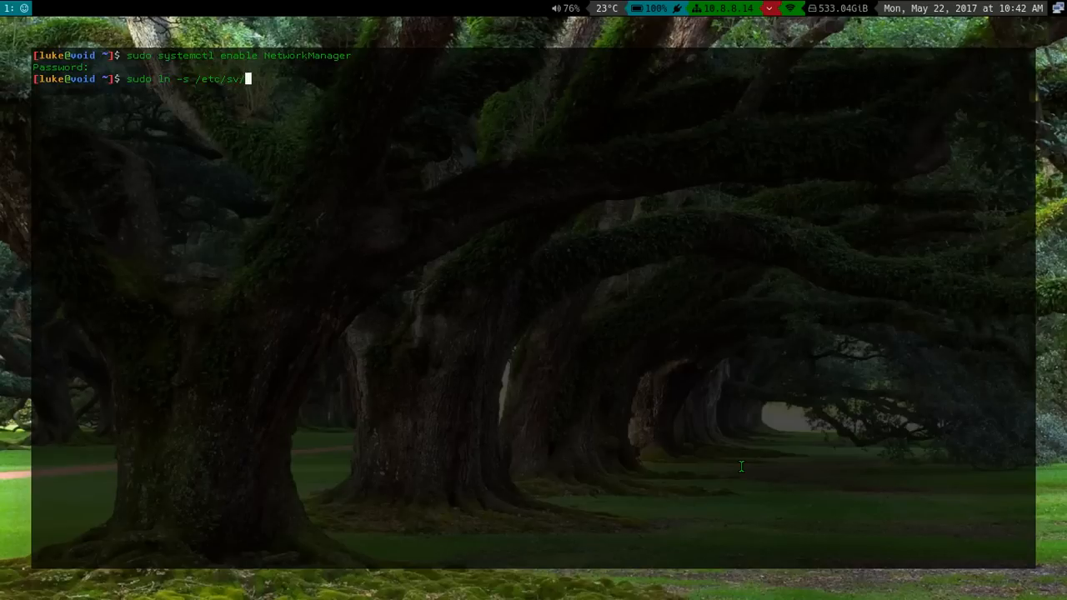
pyautogui.press('Tab')
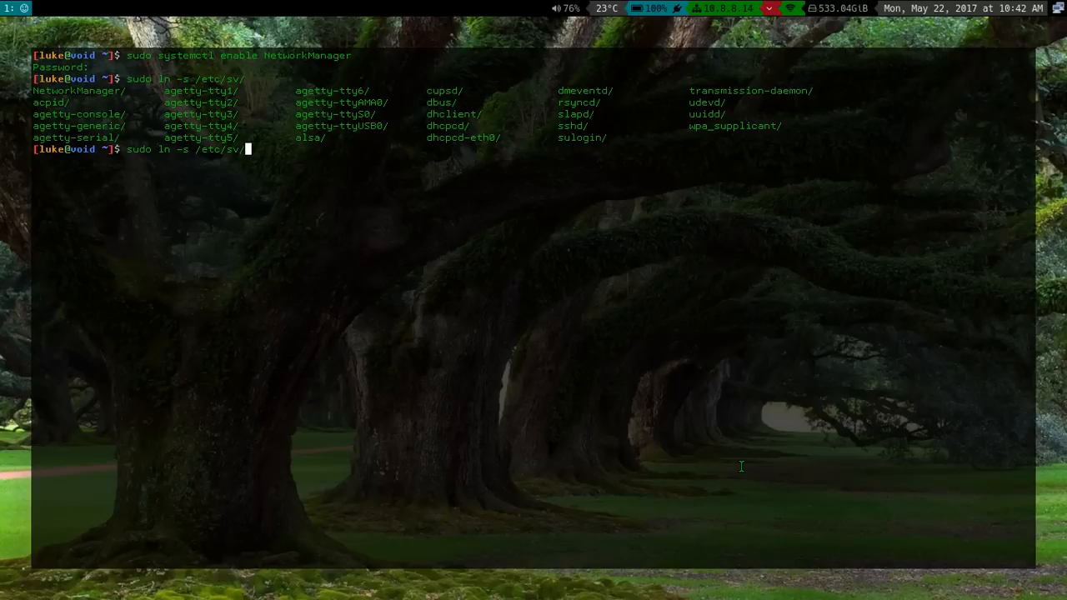
pyautogui.write('agetty-tty4')
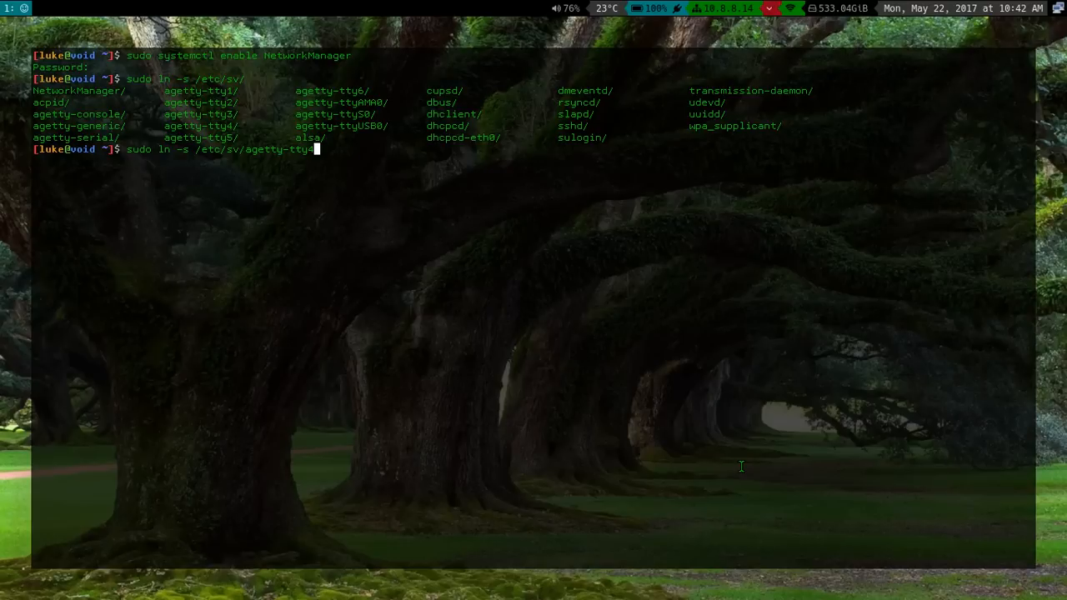
pyautogui.press('space')
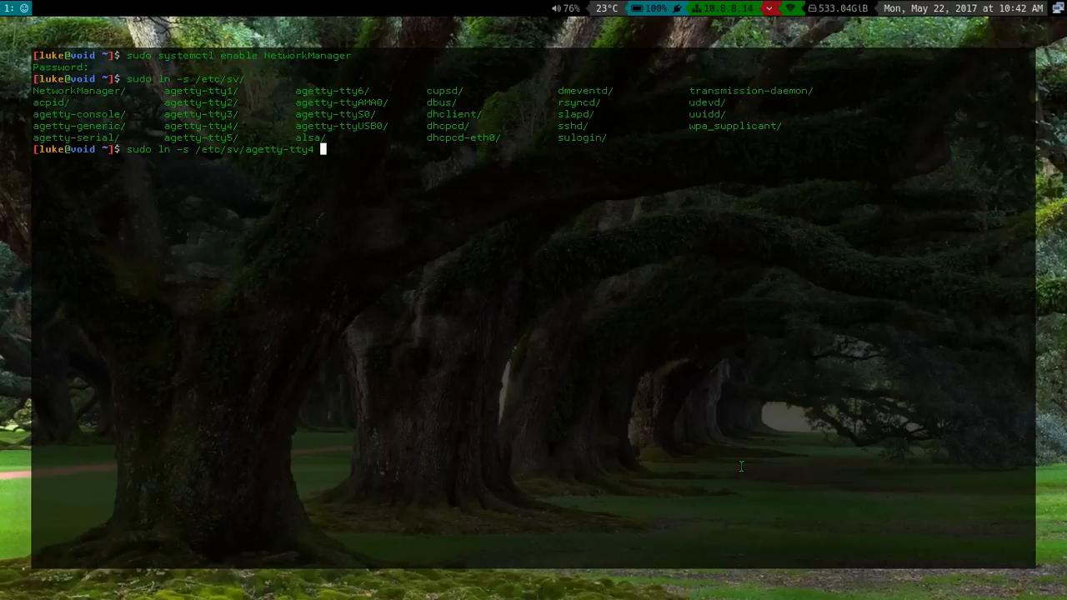
# - Finish the symlink target as /var/service/ and follow with ls to list enabled services
pyautogui.write('/var/')
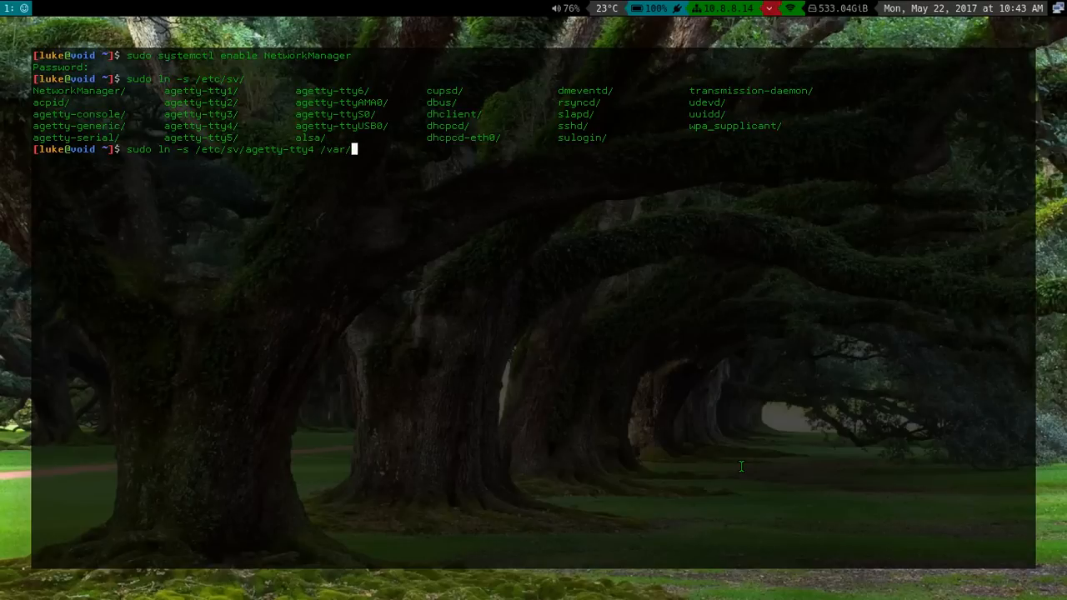
pyautogui.write('service/')
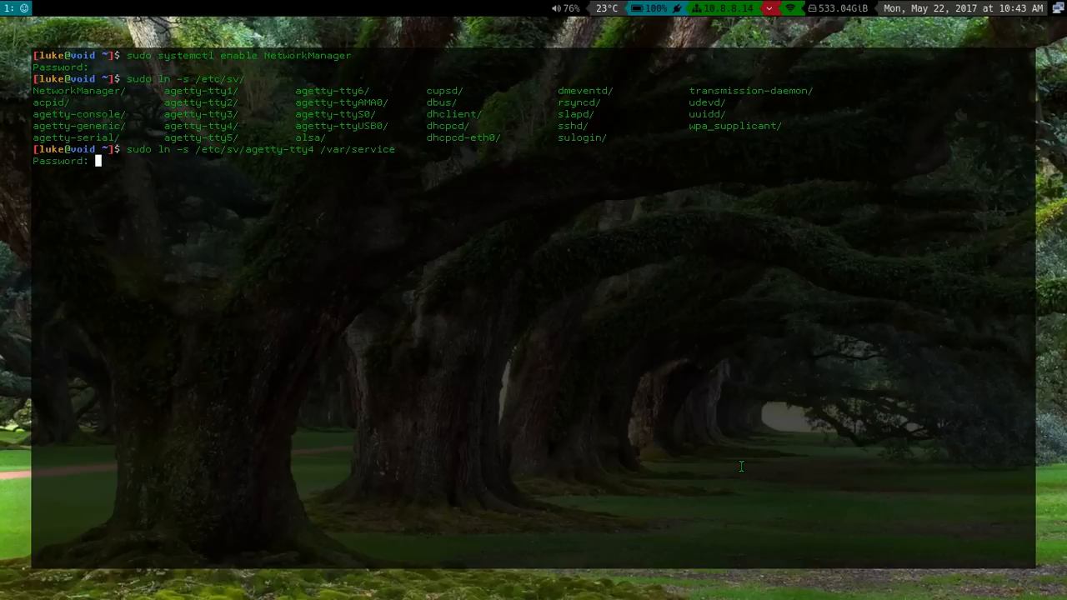
pyautogui.write('ls /var/service/')
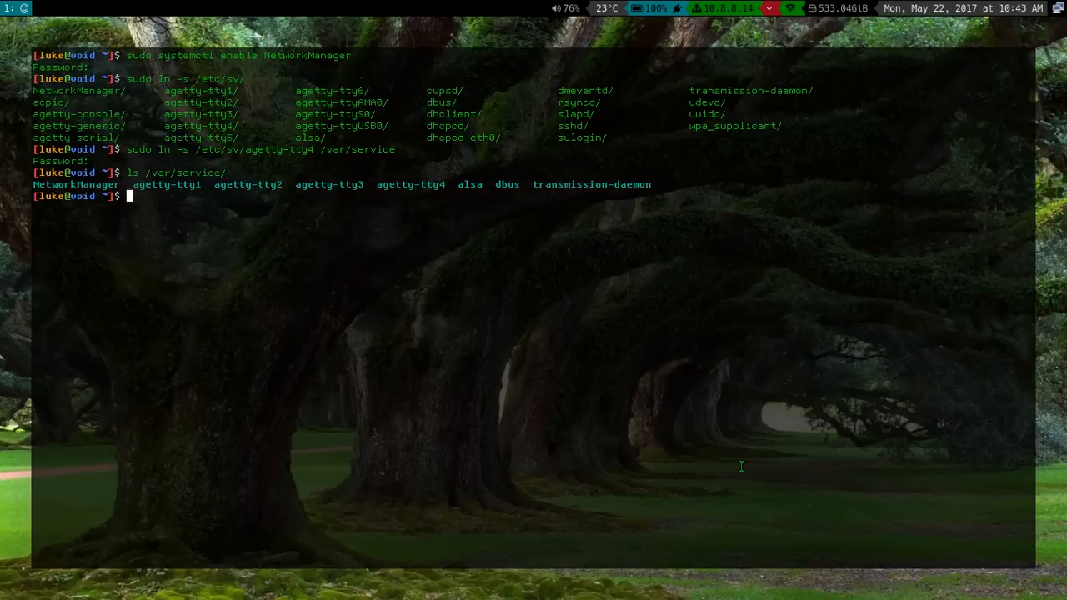
pyautogui.moveTo(413, 180)
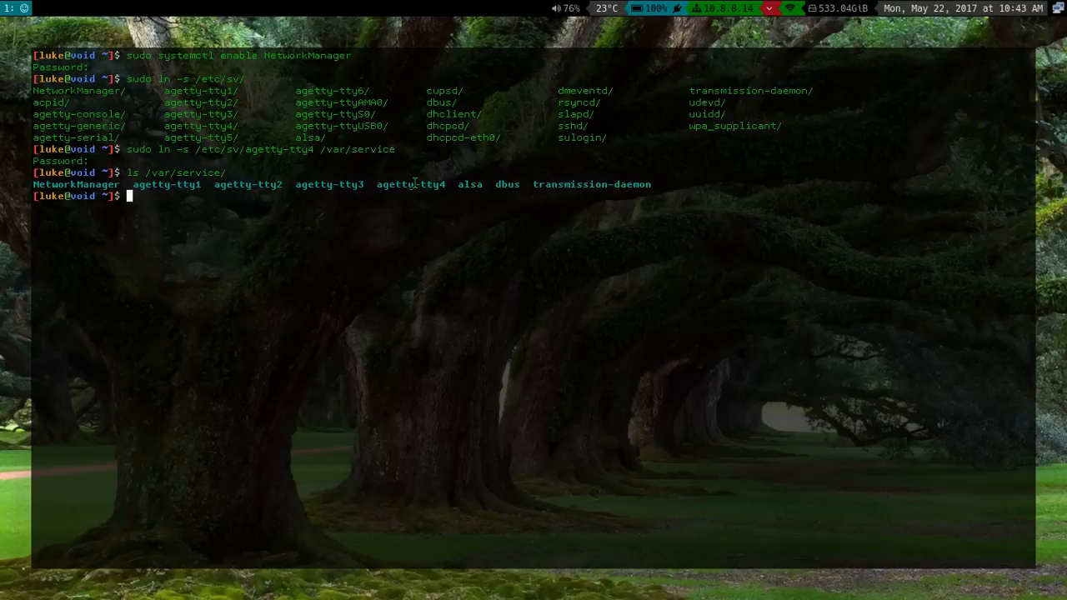
# - Run neofetch again to redisplay the Void Linux system summary
pyautogui.write('neofetch')
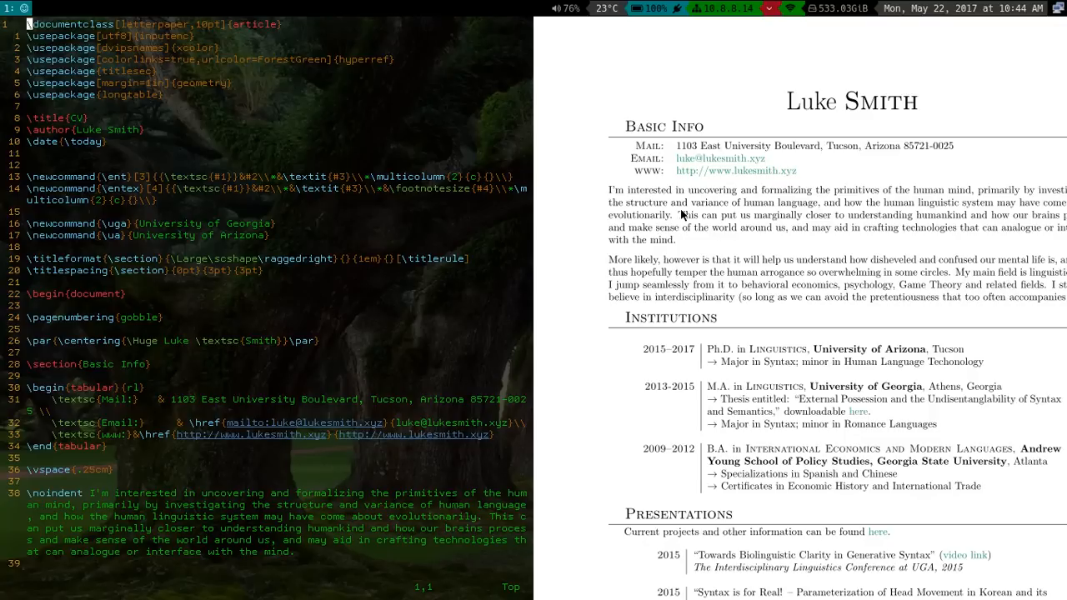
# - Scroll down through the rendered CV PDF beside its LaTeX source in Vim
pyautogui.scroll(-3)
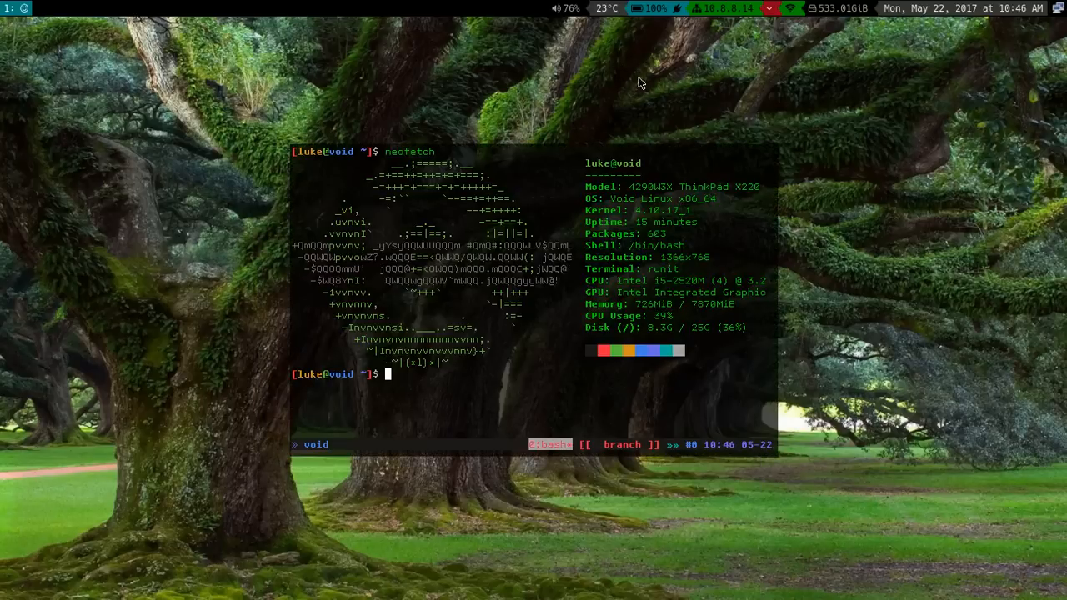
pyautogui.moveTo(768, 187)
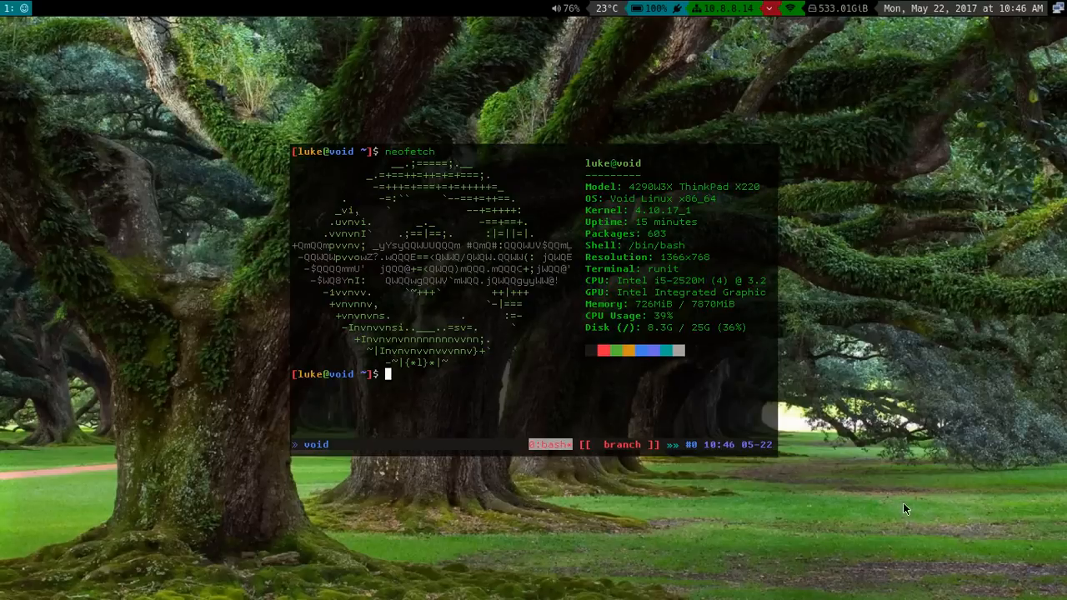
pyautogui.moveTo(906, 490)
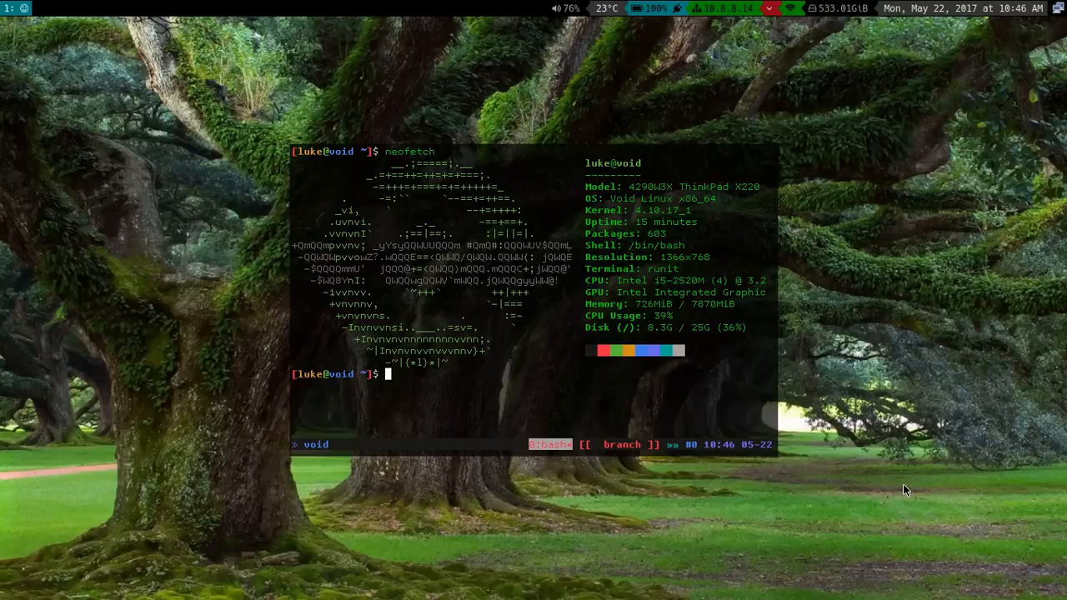
pyautogui.moveTo(908, 490)
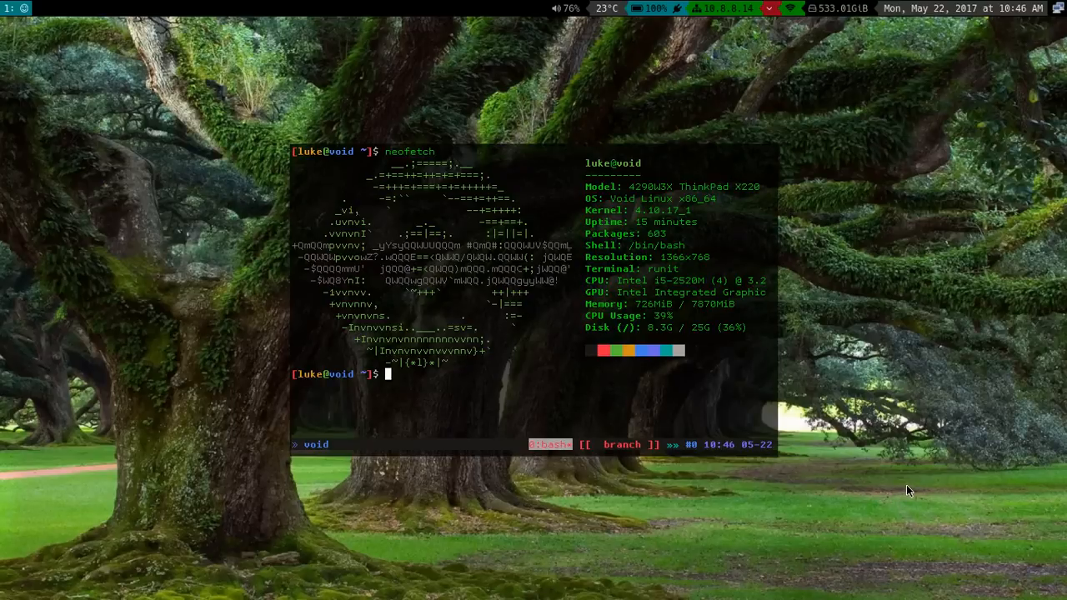